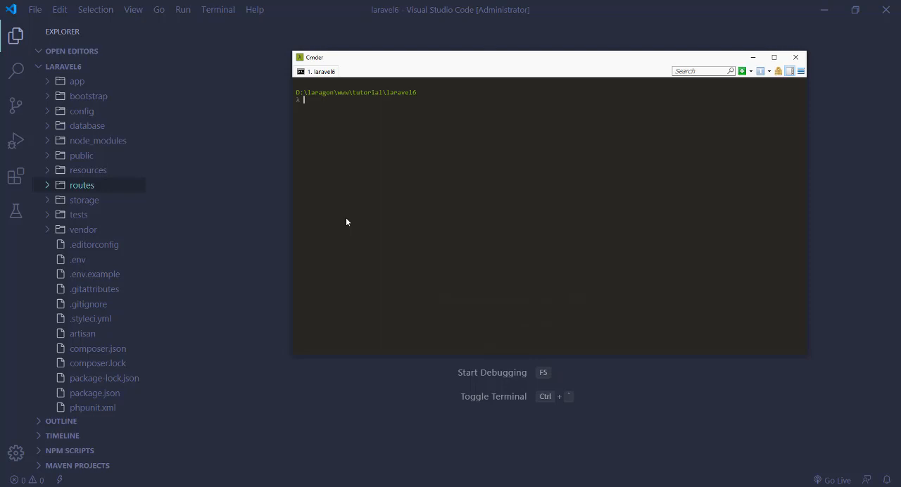
# Run composer require haruncpi/laravel-simple-filemanager to install the package into laravel6.
pyautogui.write('composer')
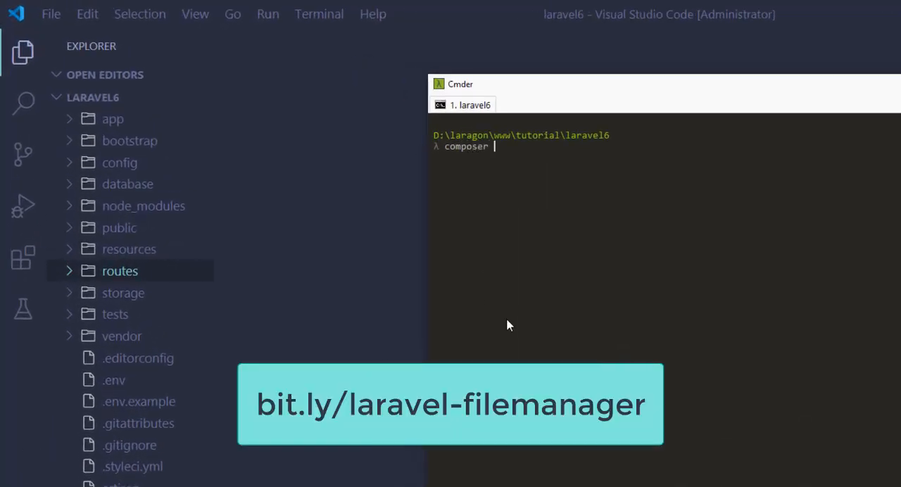
pyautogui.write('require')
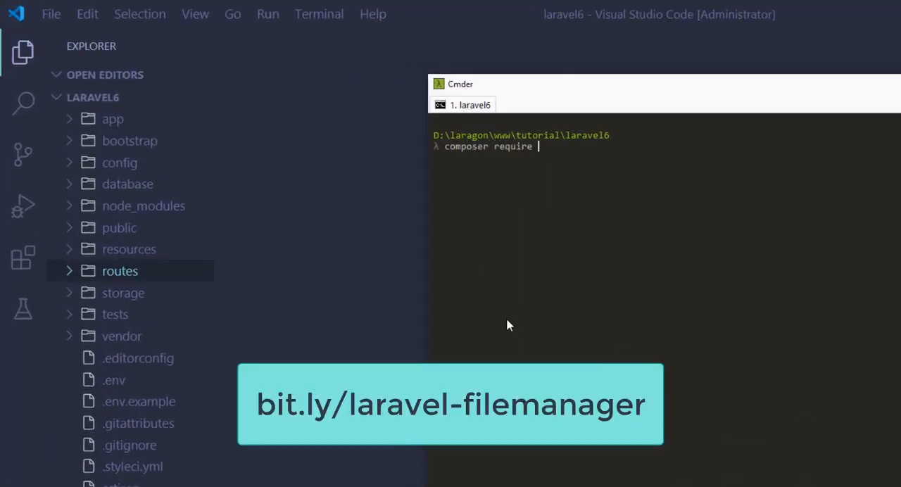
pyautogui.write('harunc')
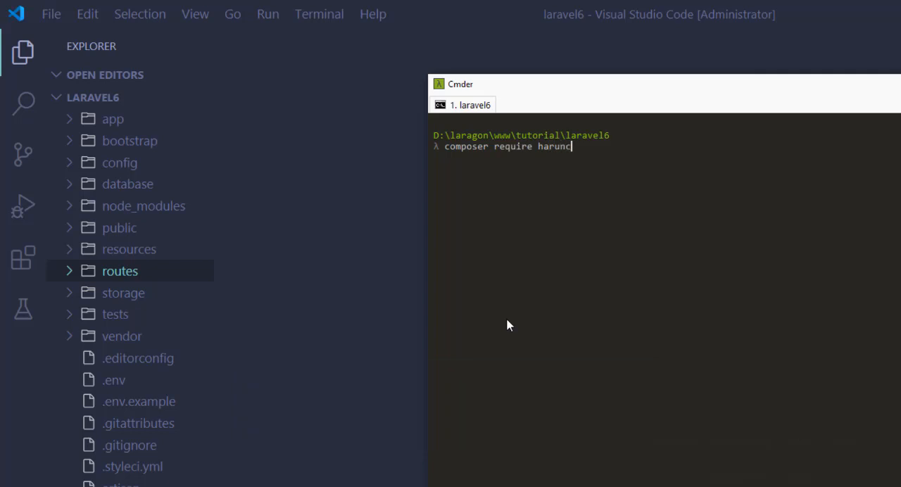
pyautogui.write('pi/')
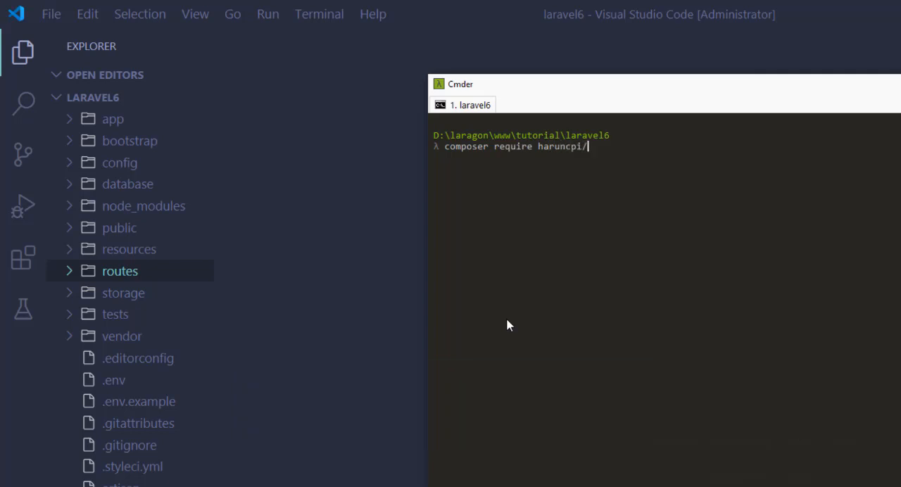
pyautogui.write('laravel-sim')
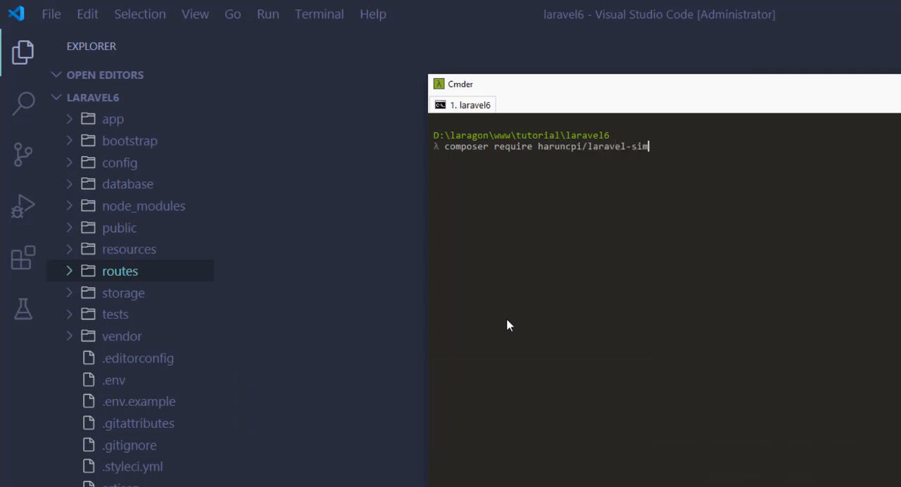
pyautogui.write('ple-file')
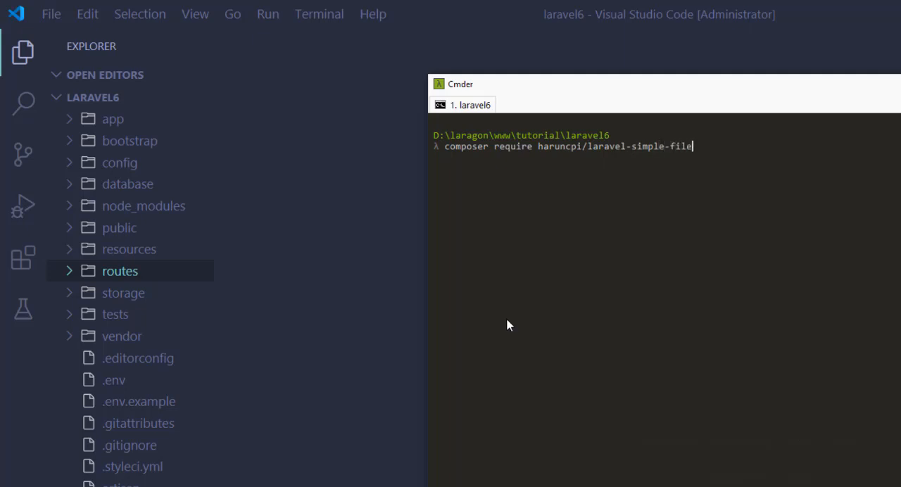
pyautogui.write('manager')
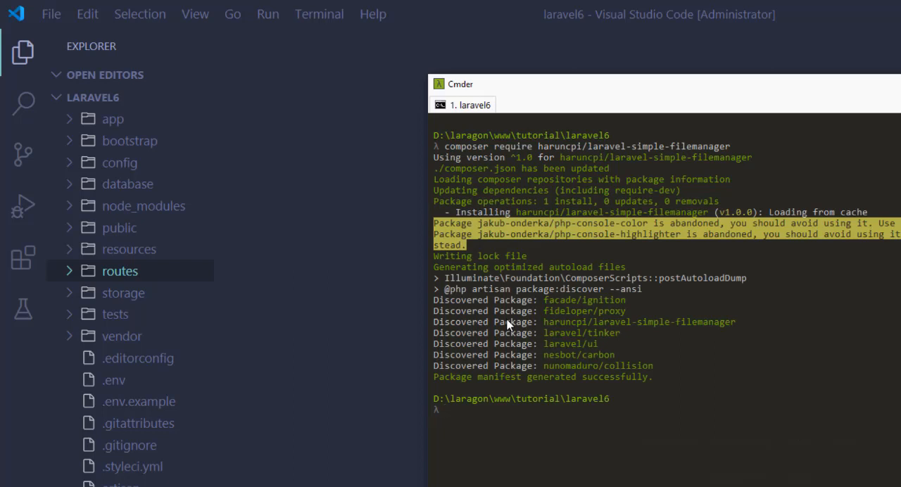
# Clear Cmder with cls and check the laravel6 MySQL settings in .env.
pyautogui.write('cls')
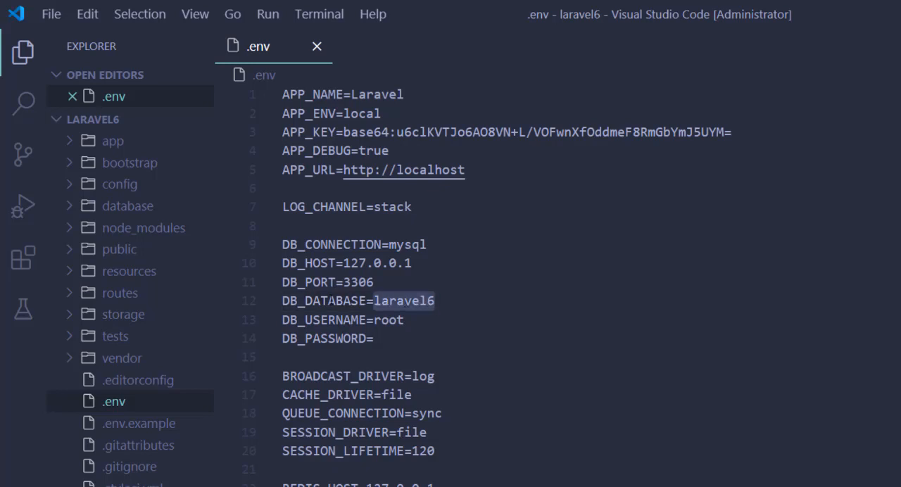
pyautogui.click(317, 45)
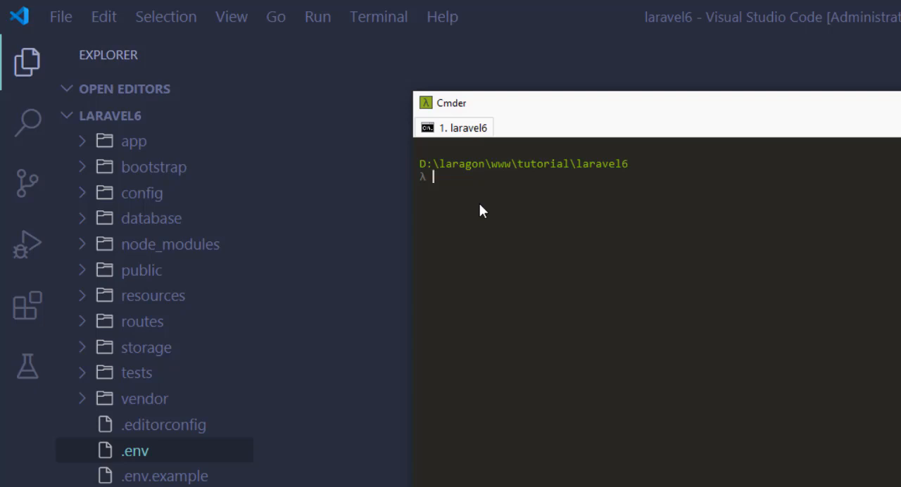
# Run php artisan filemanager:install to publish config, assets and migrate the filemanager table.
pyautogui.write('php artisan')
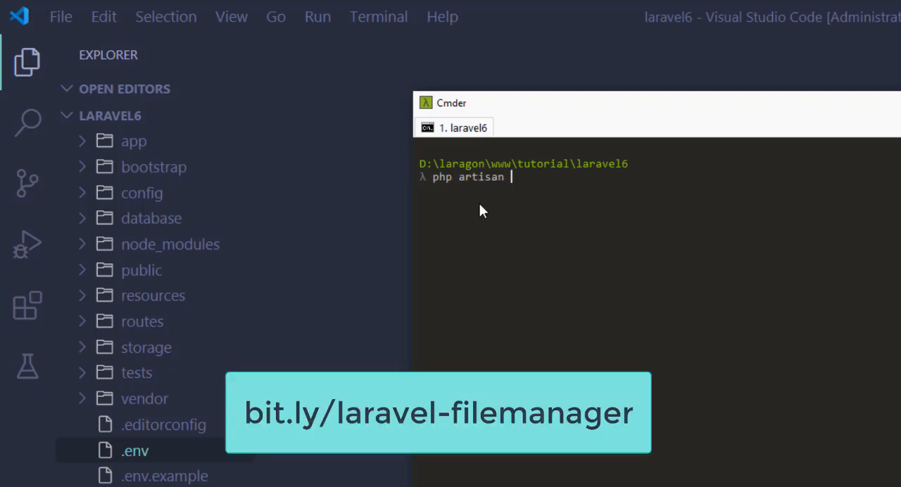
pyautogui.write('file')
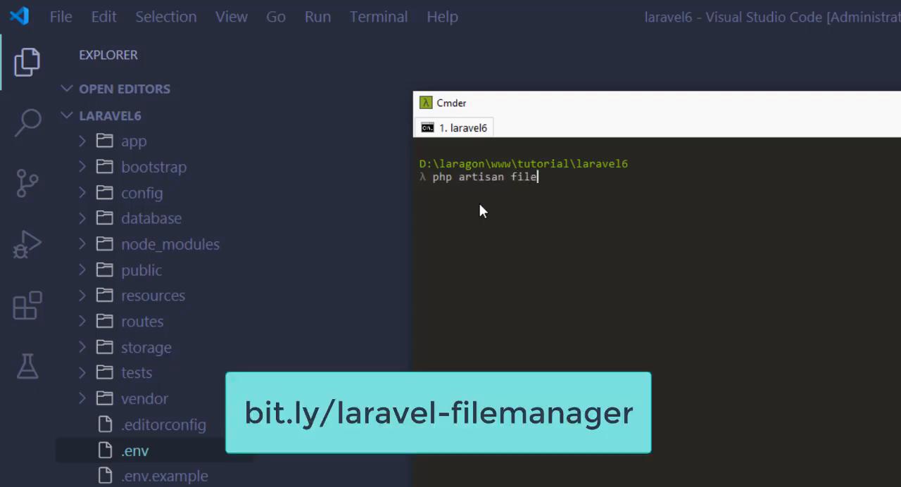
pyautogui.write('manager:')
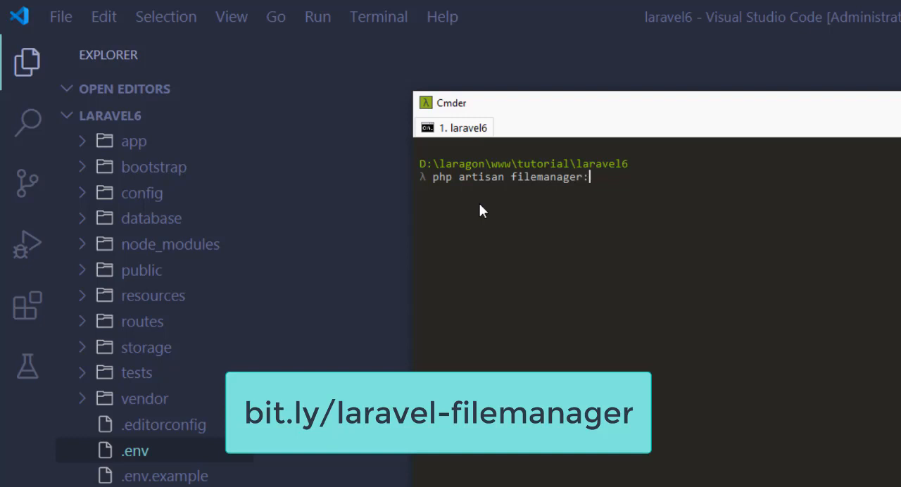
pyautogui.write('install')
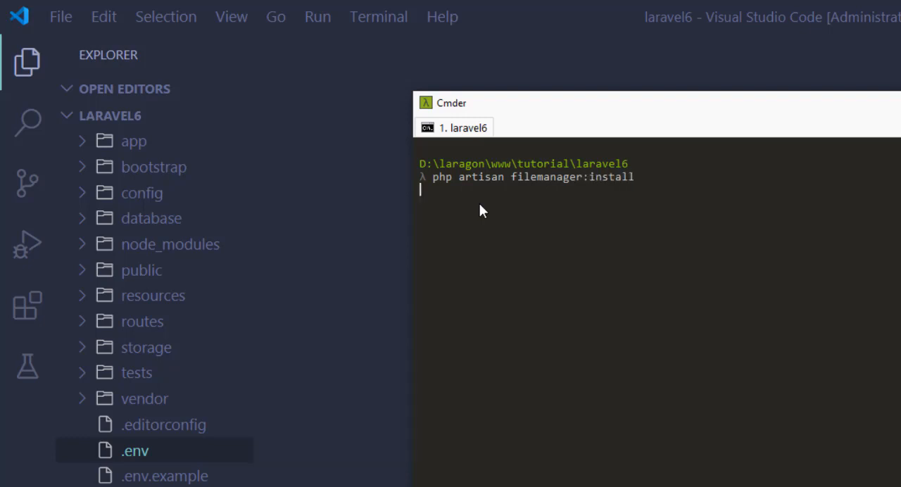
pyautogui.press('Return')
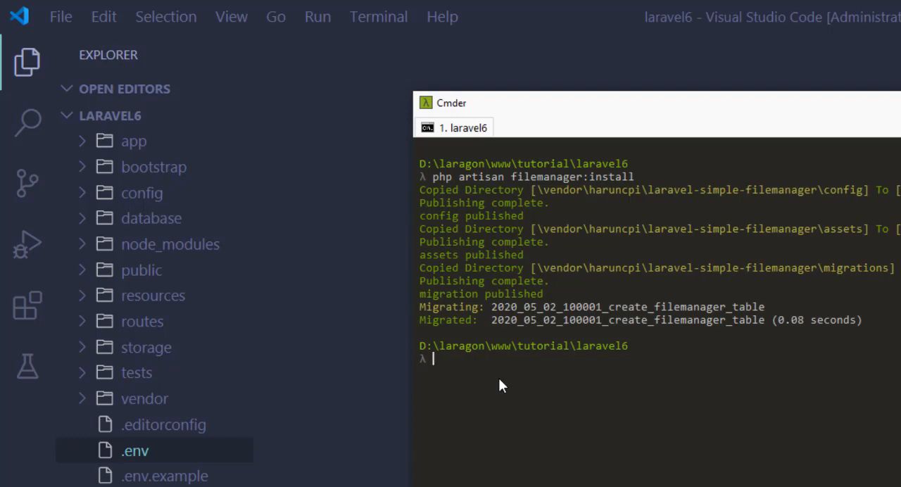
pyautogui.moveTo(366, 383)
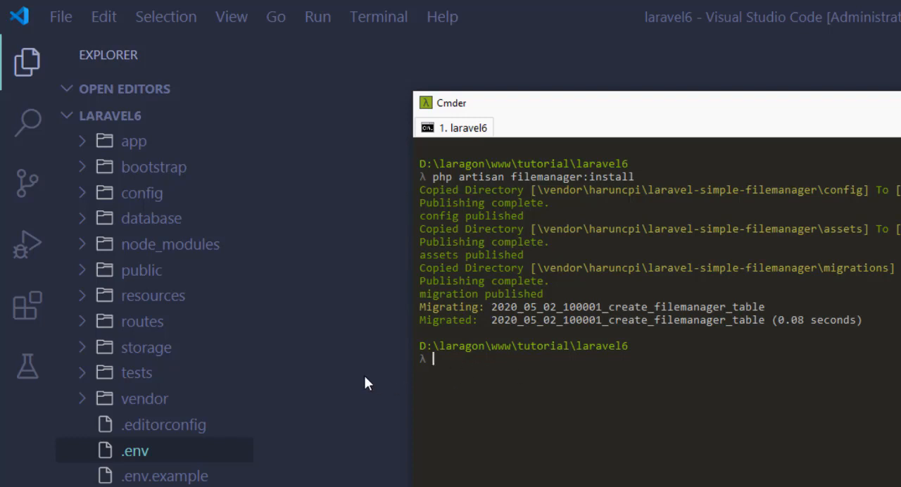
pyautogui.click(141, 193)
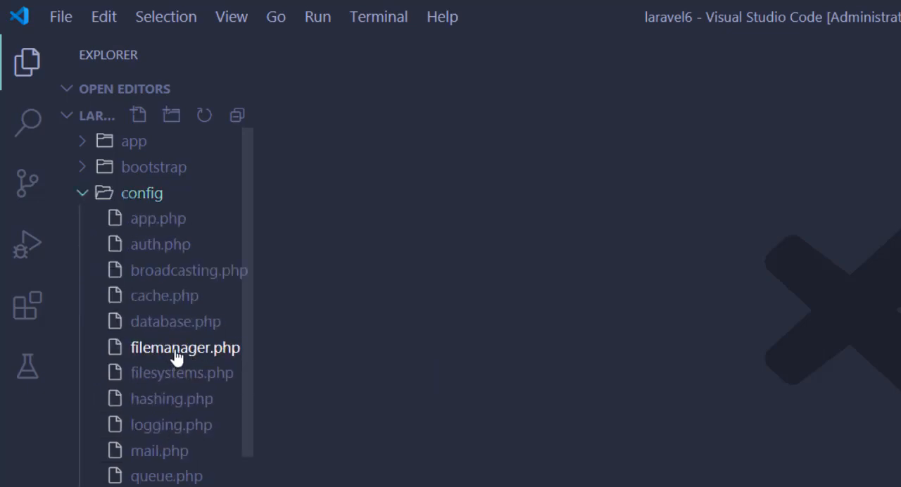
# Review config/filemanager.php (admin/filemanager route, web/auth middleware, image limits) and close it.
pyautogui.click(186, 346)
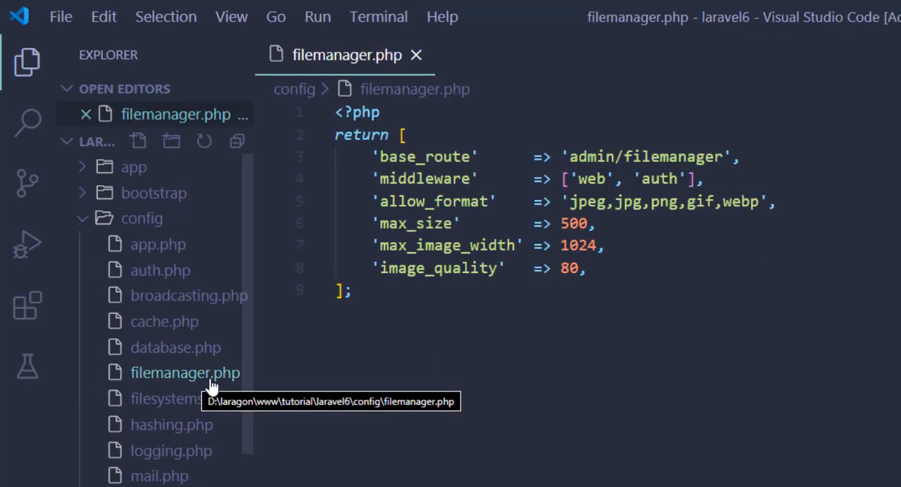
pyautogui.moveTo(735, 343)
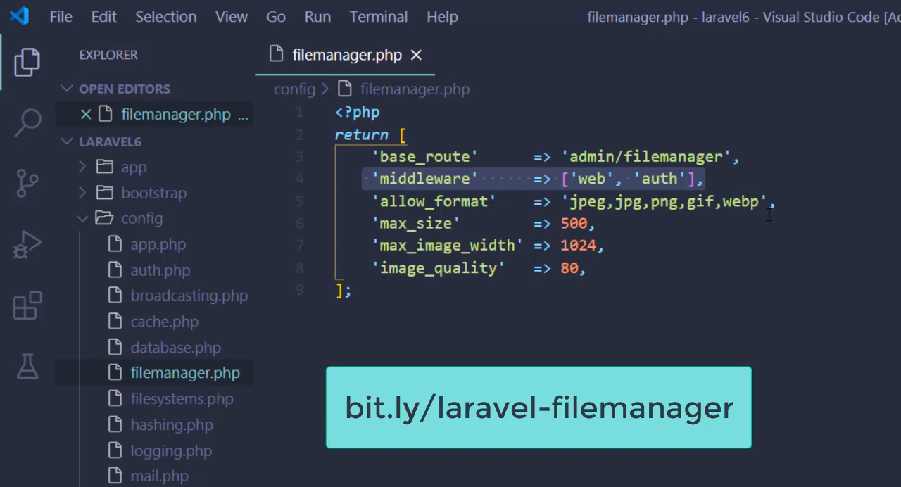
pyautogui.moveTo(844, 208)
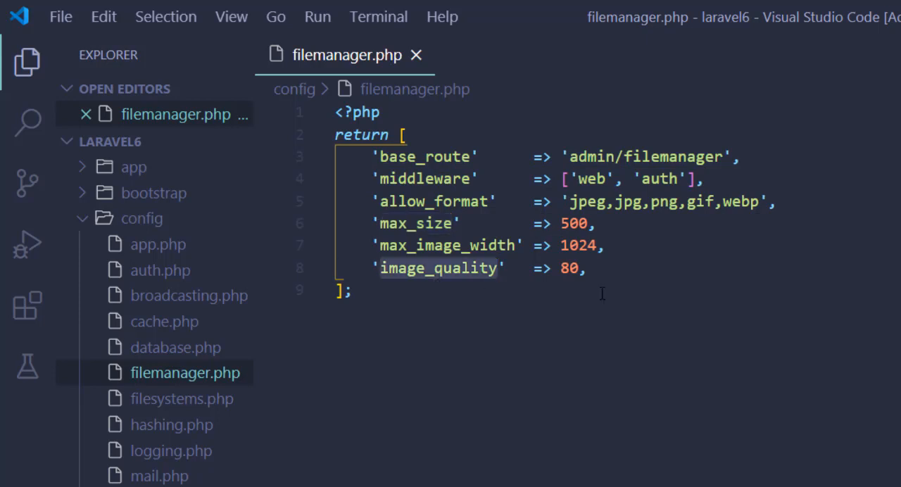
pyautogui.click(416, 55)
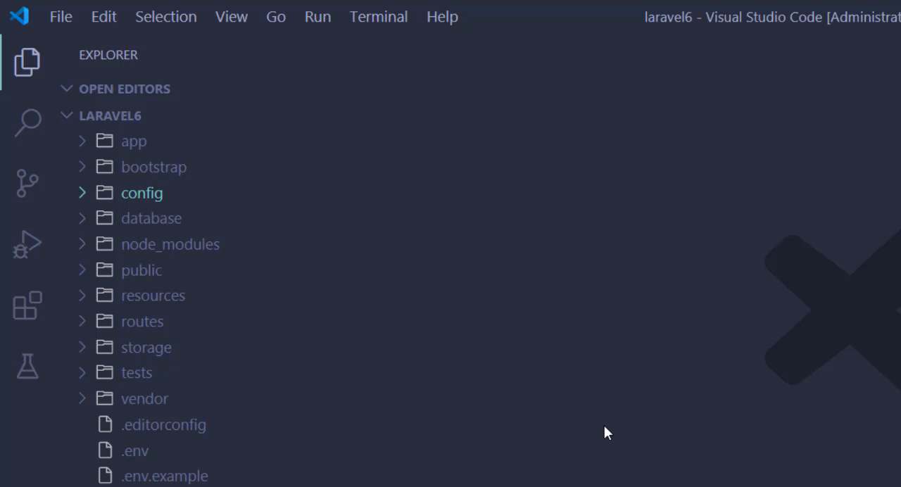
pyautogui.moveTo(544, 415)
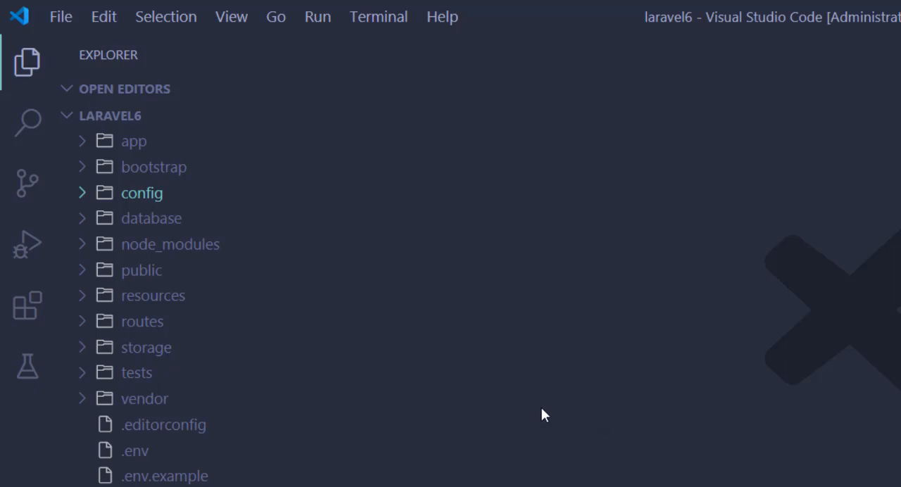
pyautogui.moveTo(144, 399)
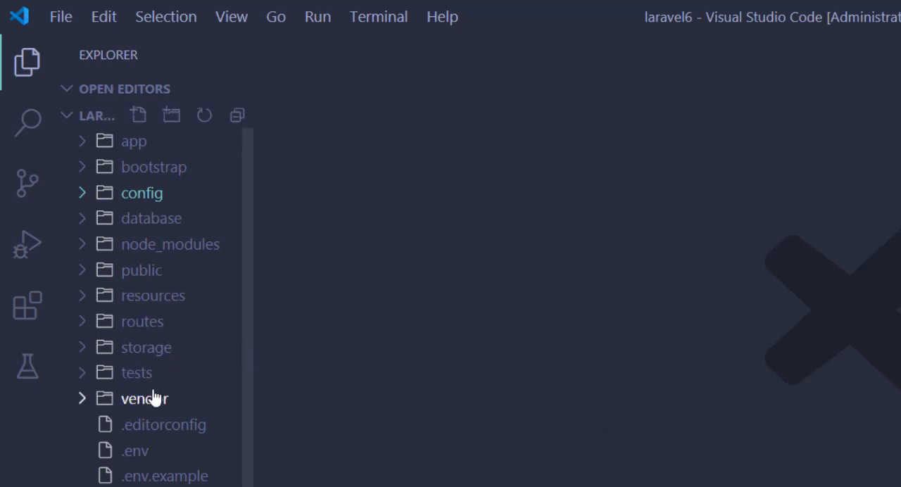
pyautogui.moveTo(142, 321)
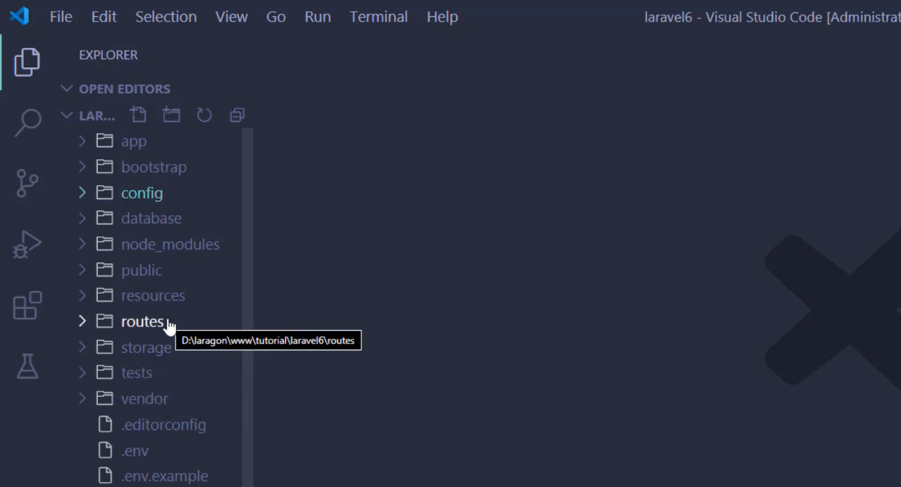
pyautogui.moveTo(153, 296)
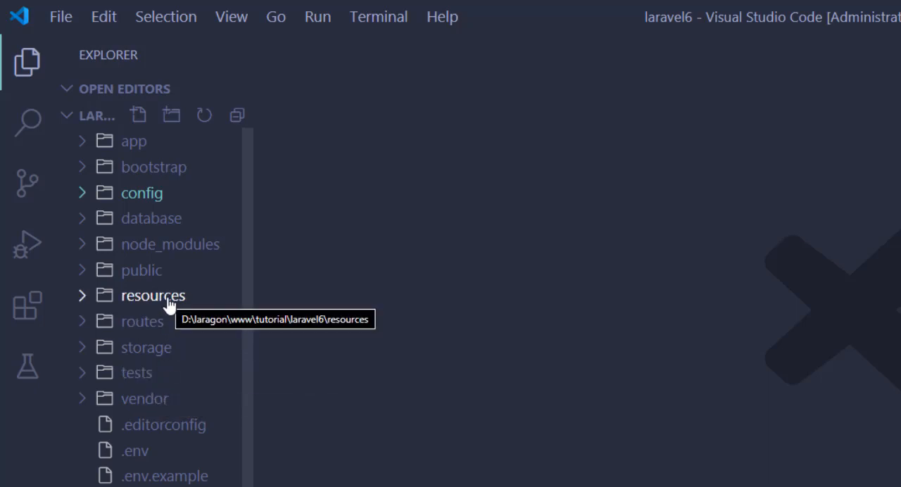
# Open resources/views/layouts/app.blade.php and make room for a new line in its head.
pyautogui.click(152, 296)
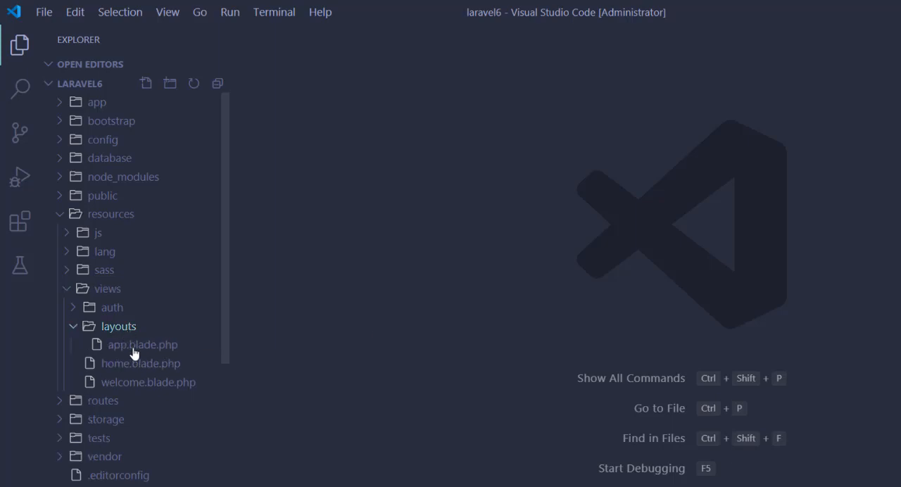
pyautogui.click(144, 345)
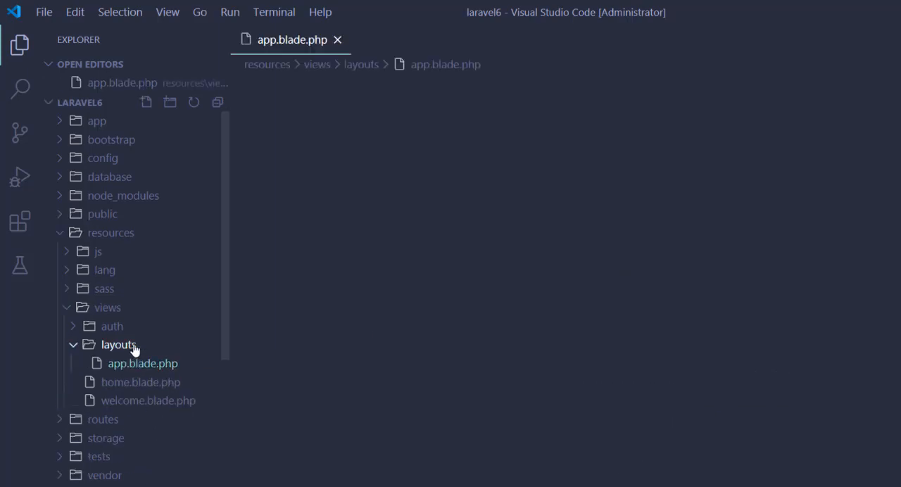
pyautogui.click(142, 364)
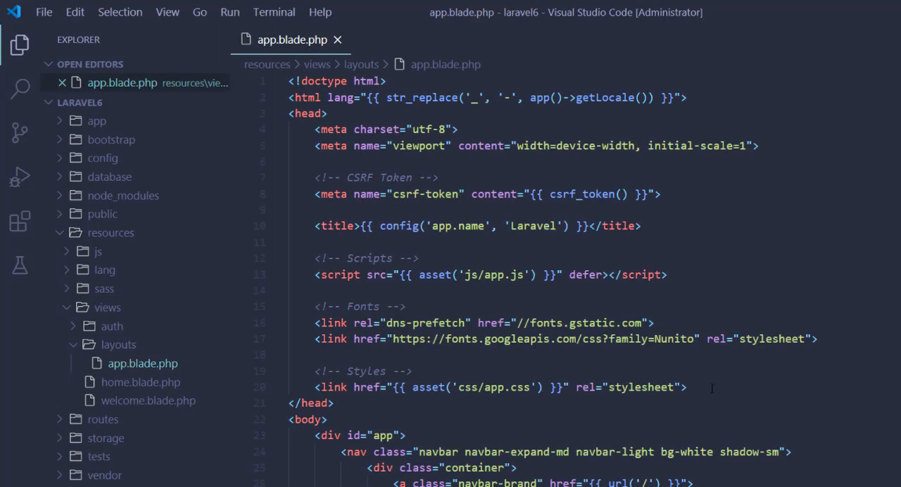
pyautogui.press('Enter')
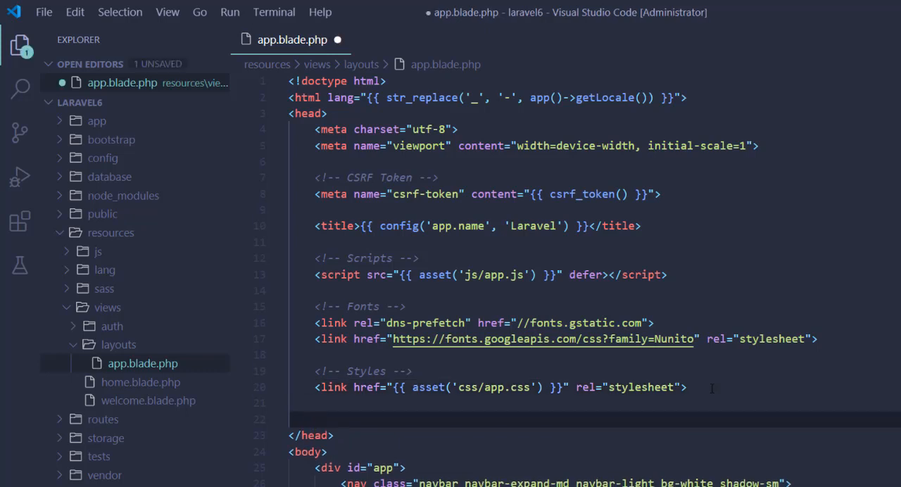
pyautogui.click(333, 435)
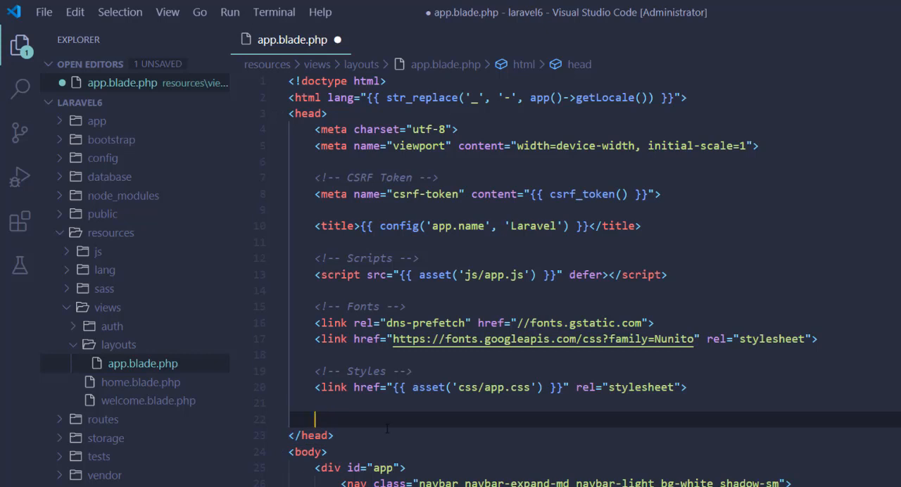
pyautogui.write('@Filem')
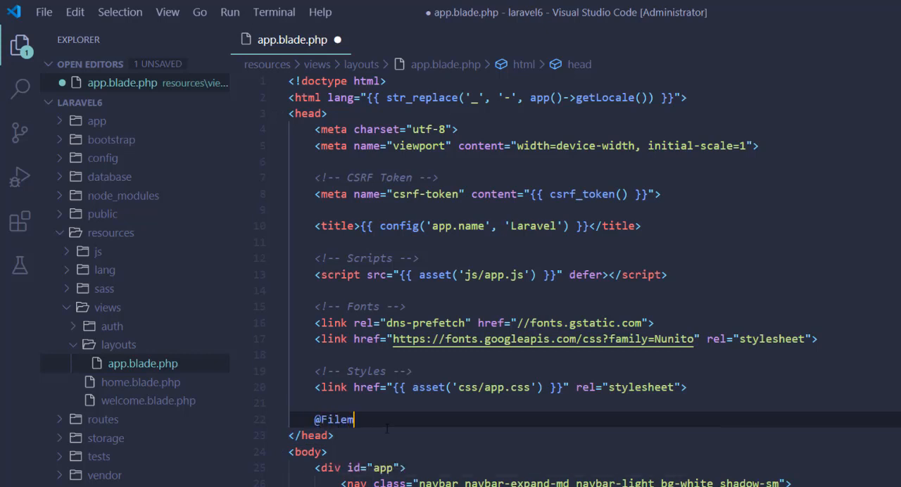
pyautogui.write('anager')
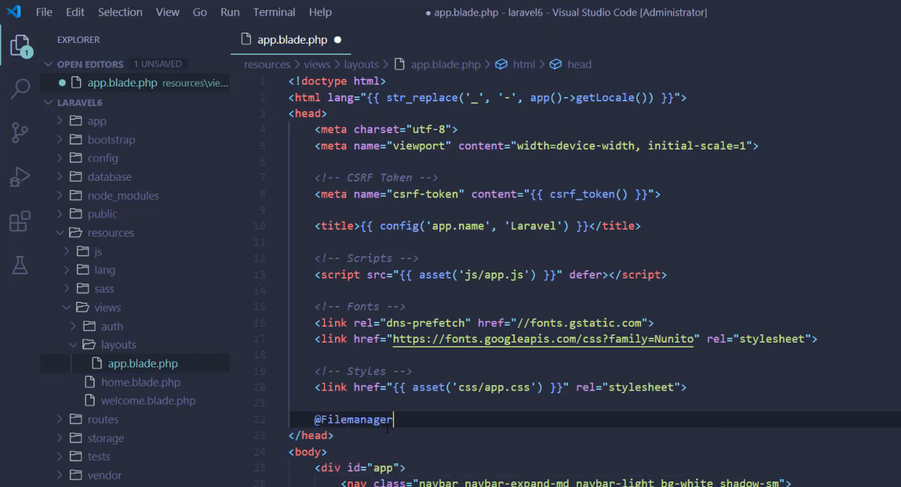
pyautogui.write('Scri')
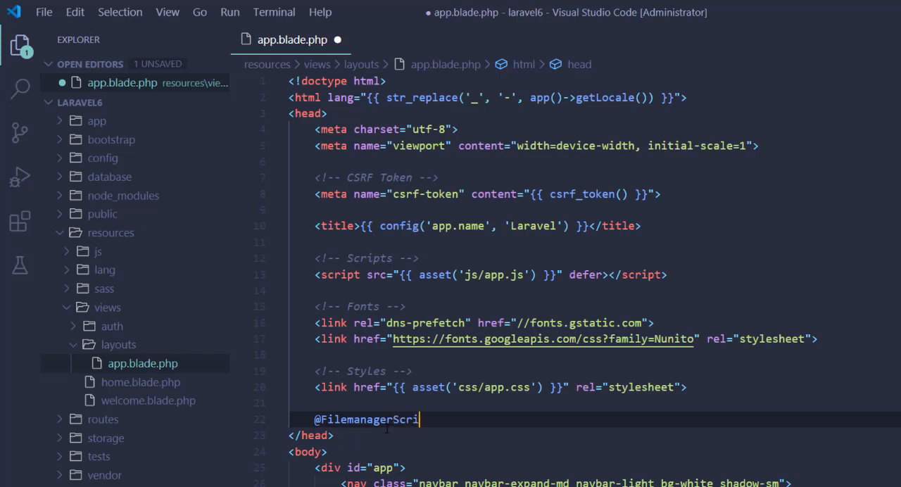
pyautogui.write('pt')
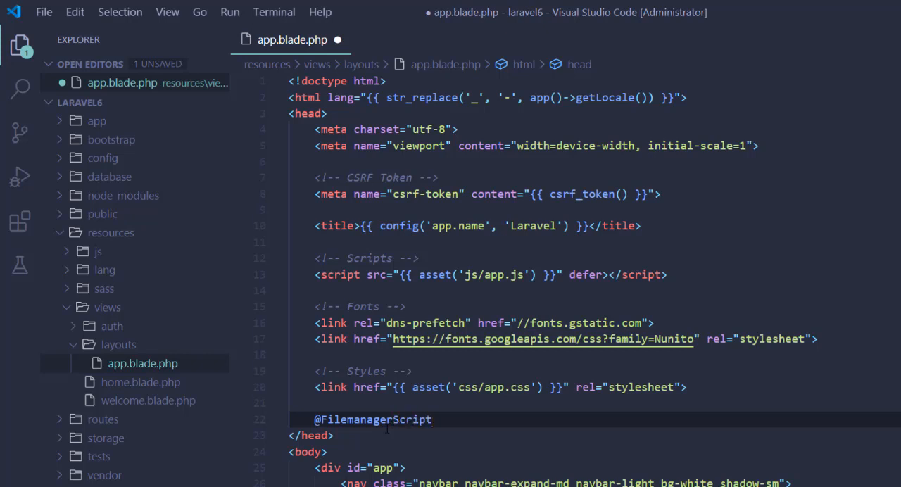
pyautogui.press('ctrl+s')
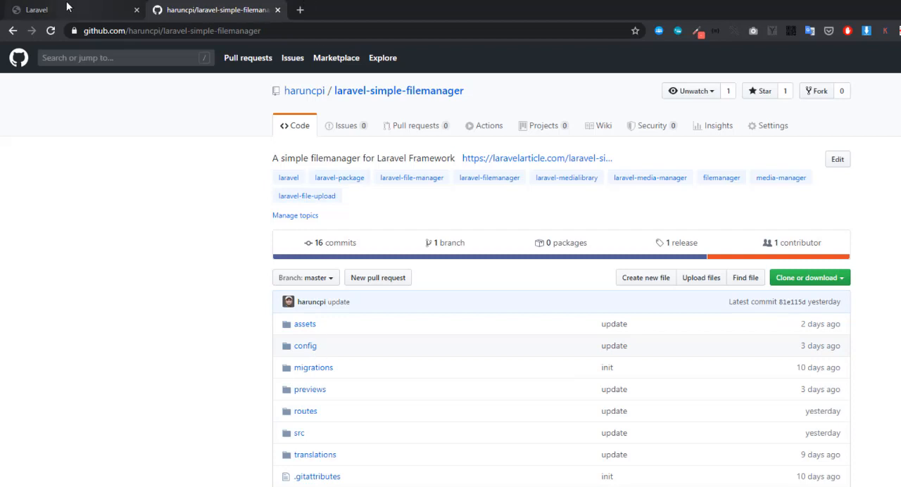
# Log in to the local Laravel app and open the empty admin/filemanager page.
pyautogui.click(63, 9)
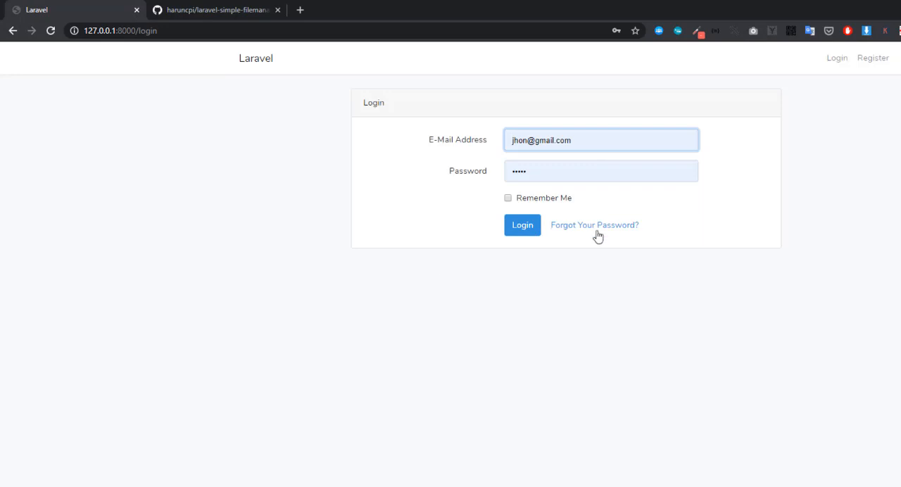
pyautogui.click(522, 226)
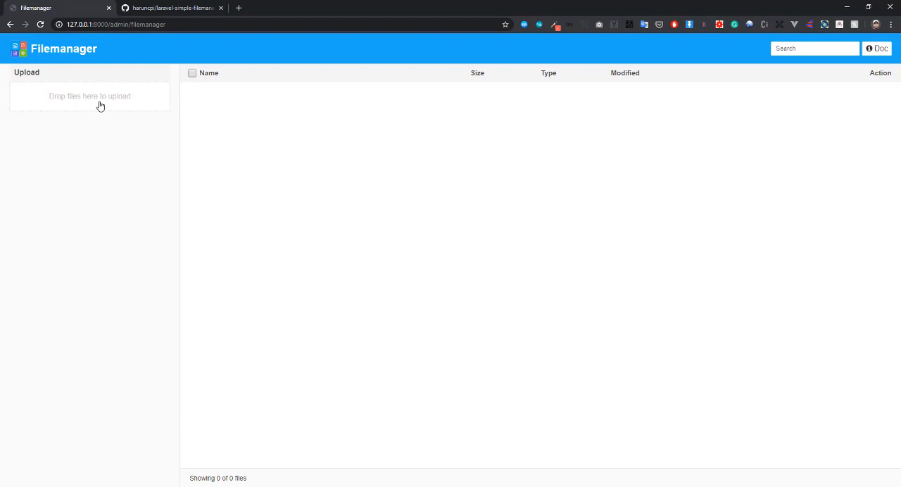
# Upload new-laravel-dev.png and laravel7-auth.png so both appear in the file list.
pyautogui.click(90, 96)
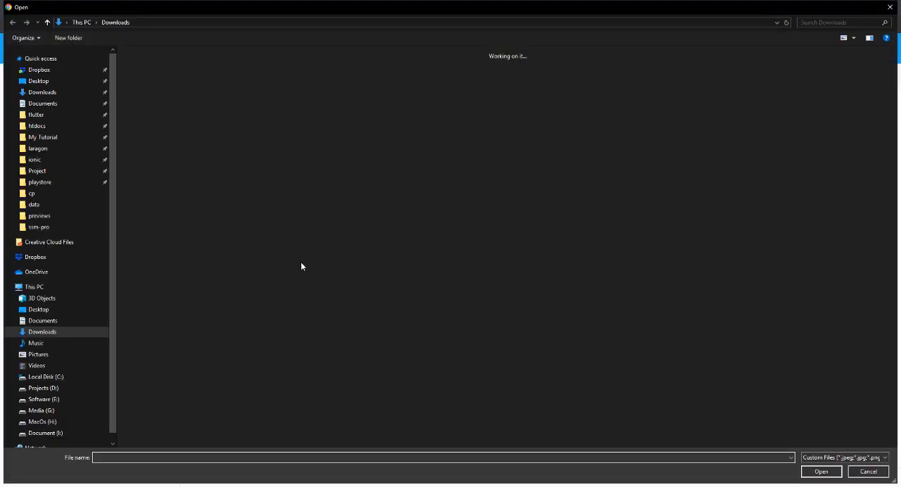
pyautogui.click(403, 373)
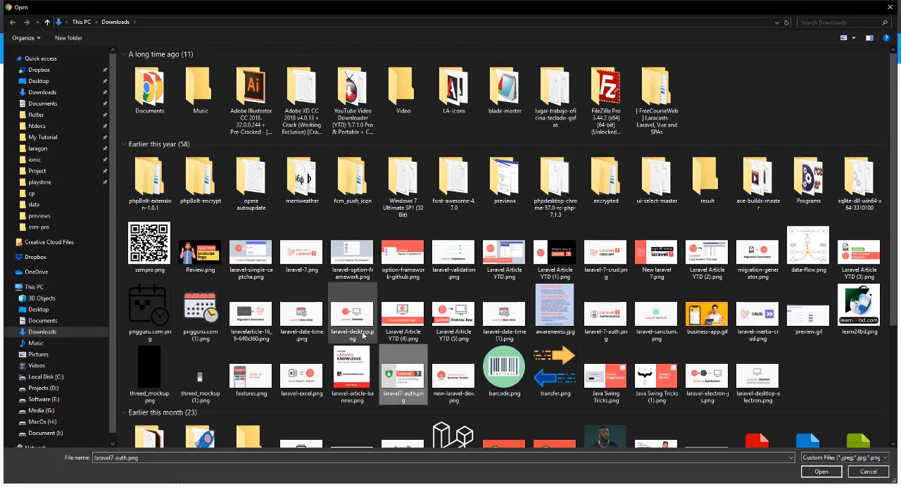
pyautogui.click(454, 375)
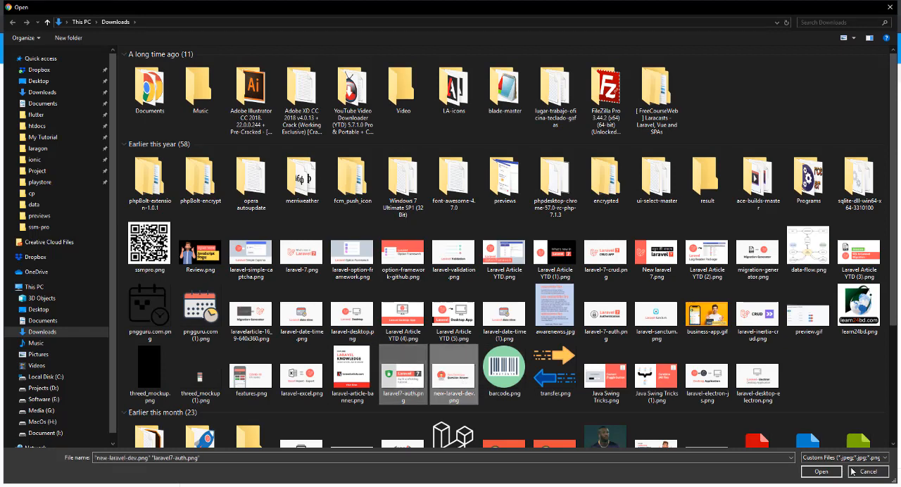
pyautogui.click(821, 470)
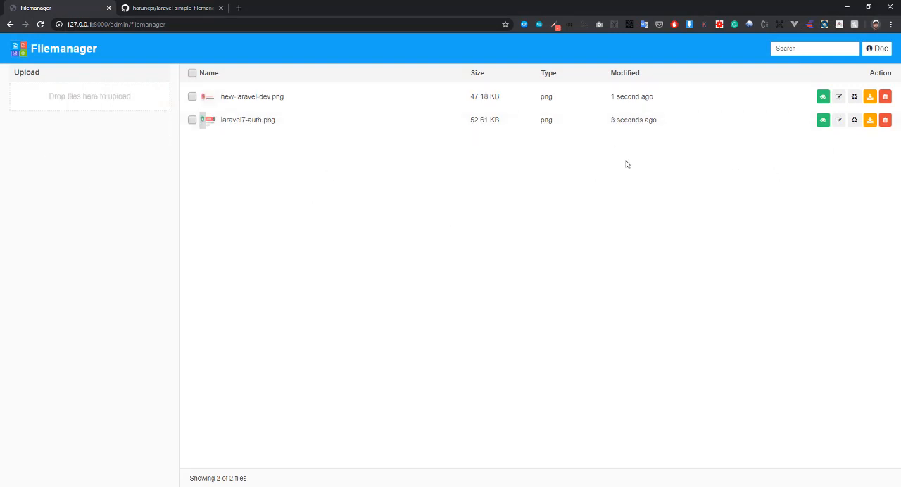
# Preview new-laravel-dev.png, then rename it to new-laravel.png and confirm.
pyautogui.click(823, 96)
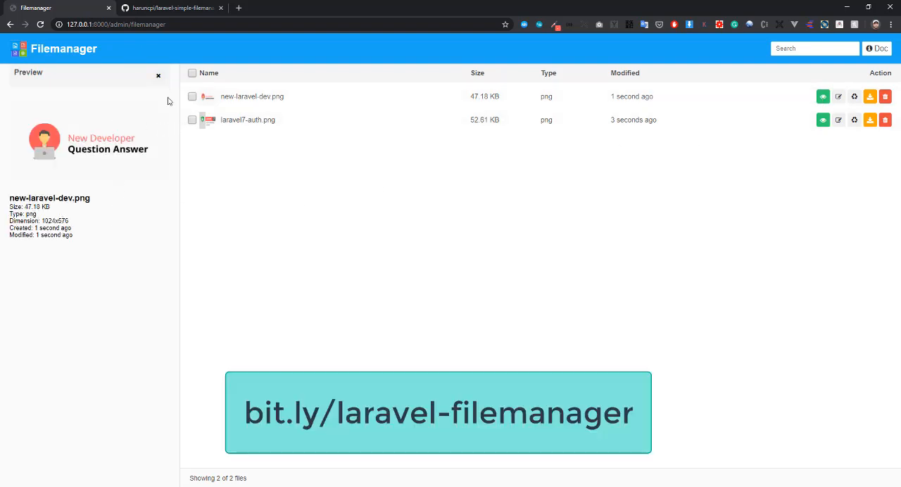
pyautogui.click(839, 96)
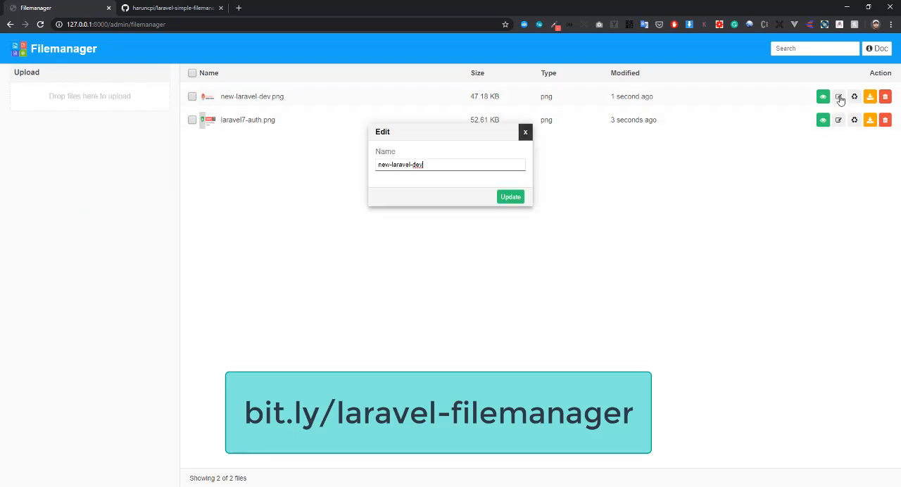
pyautogui.press('Backspace')
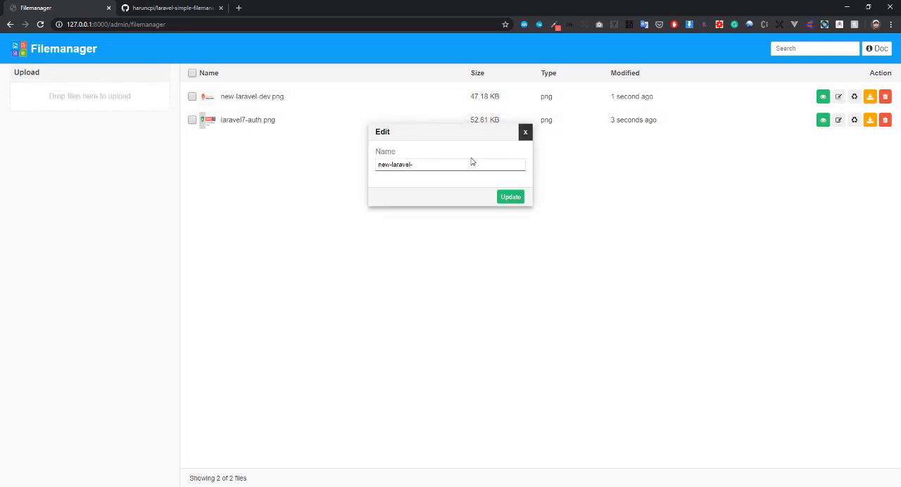
pyautogui.click(510, 197)
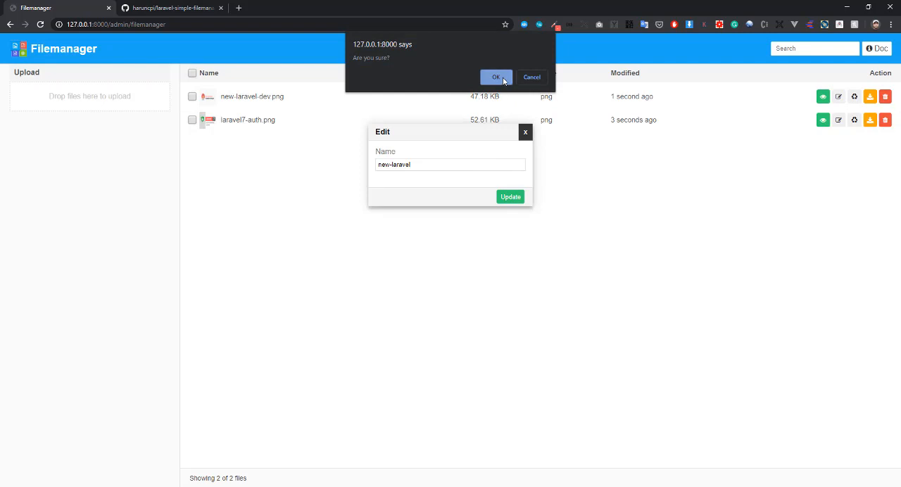
pyautogui.click(496, 76)
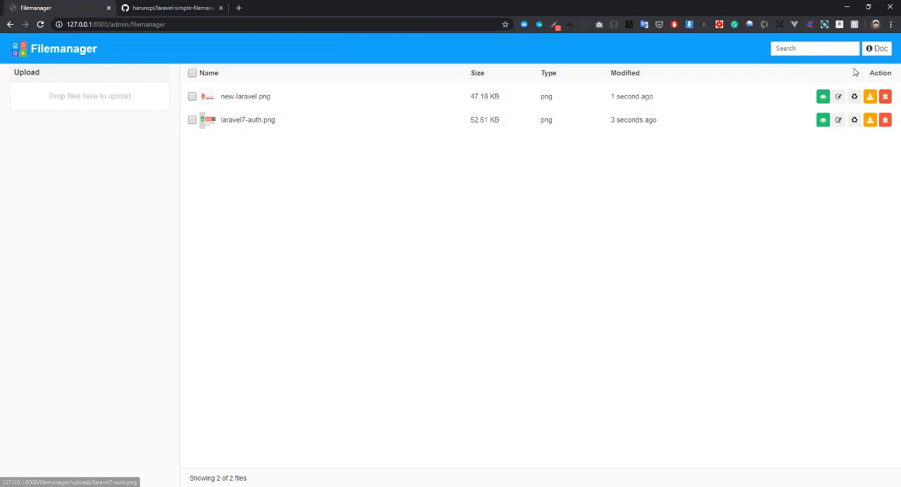
# Search for 'auth', clear the filter, delete new-laravel.png and start another upload.
pyautogui.write('a')
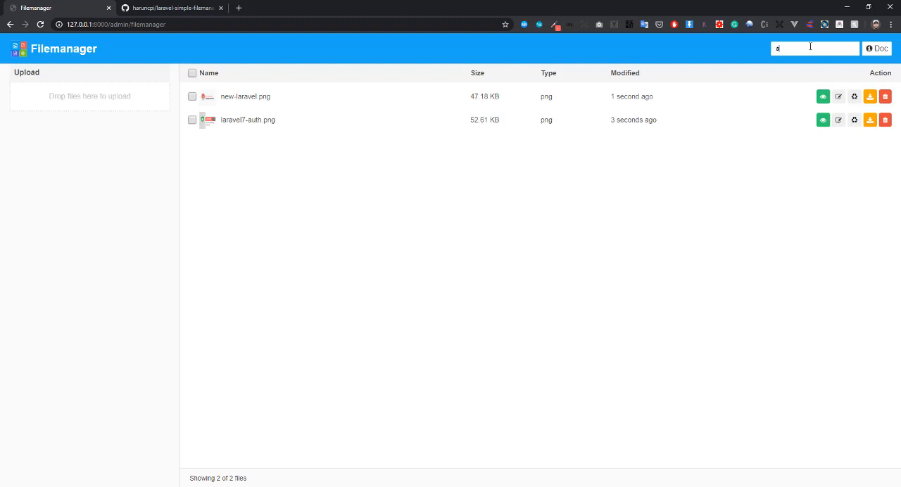
pyautogui.write('uth')
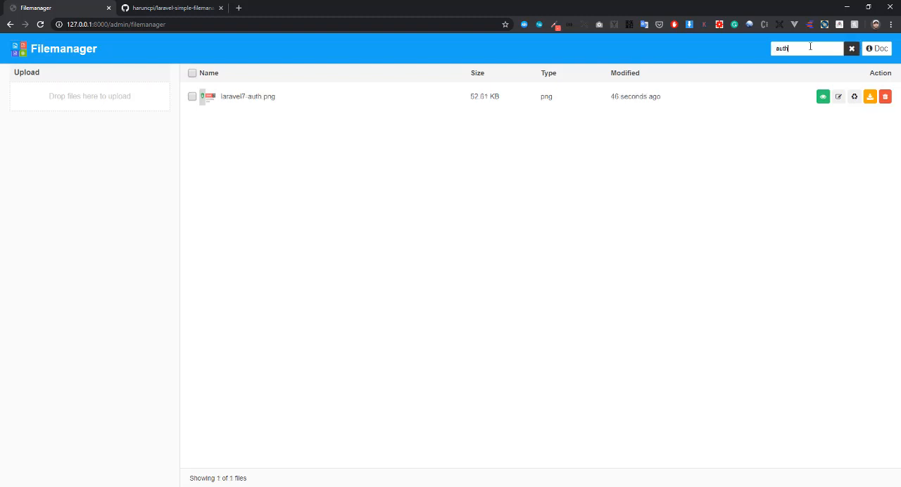
pyautogui.click(851, 48)
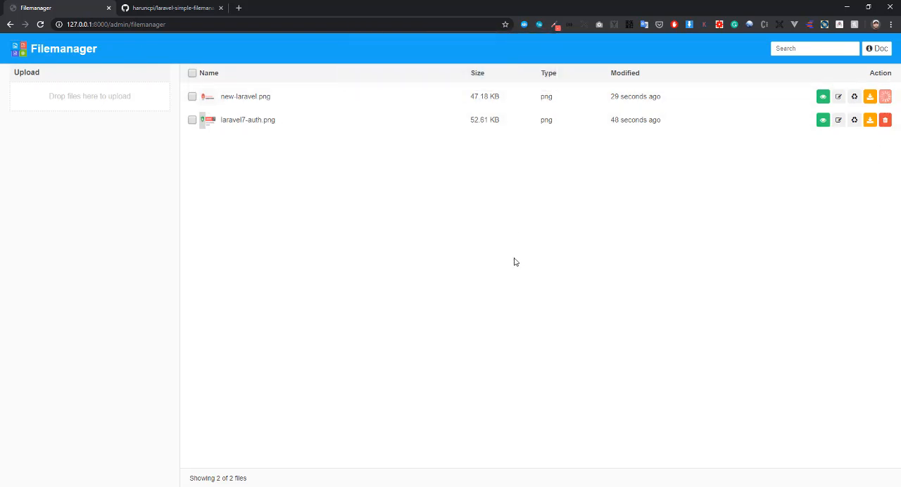
pyautogui.click(886, 96)
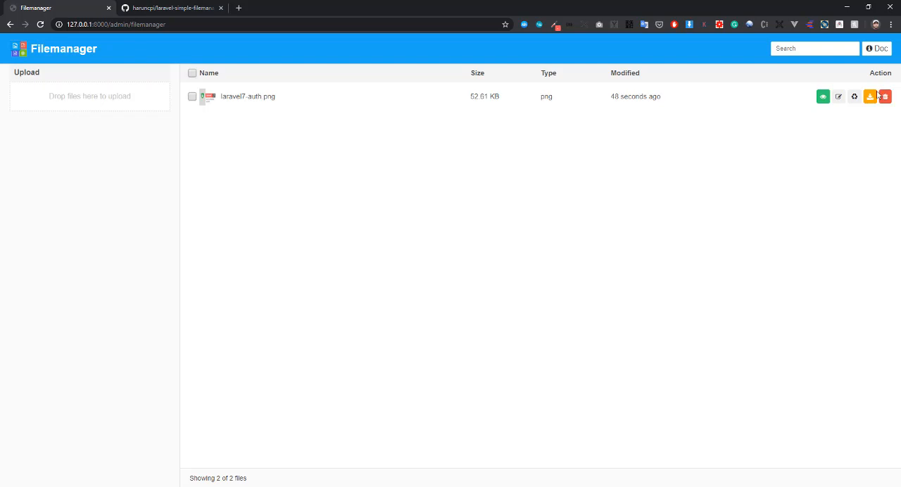
pyautogui.click(870, 96)
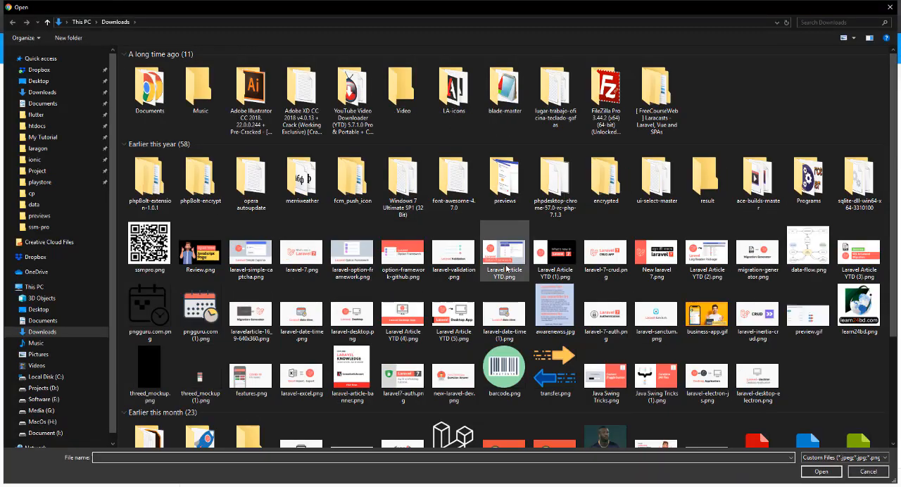
# Pick nine more PNGs in the Open dialog to upload to the Filemanager.
pyautogui.click(656, 252)
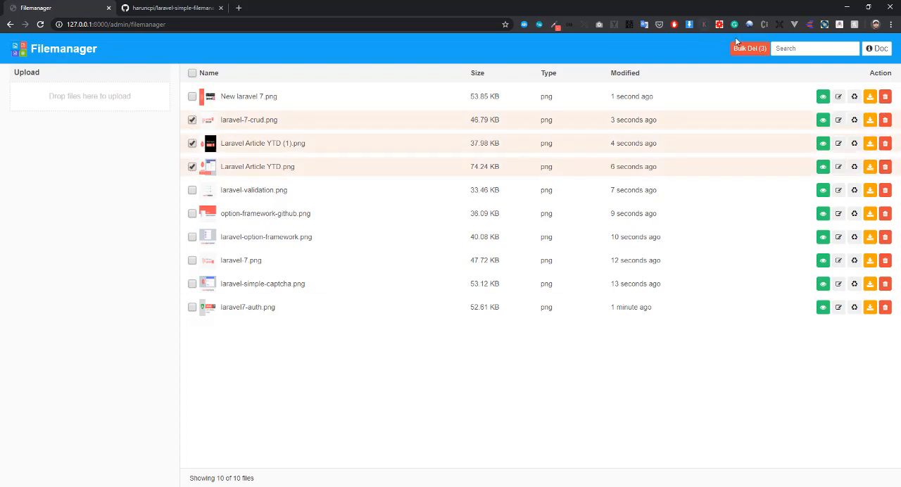
# Bulk-delete the three checked files, then delete New laravel 7.png individually, leaving six images.
pyautogui.click(749, 48)
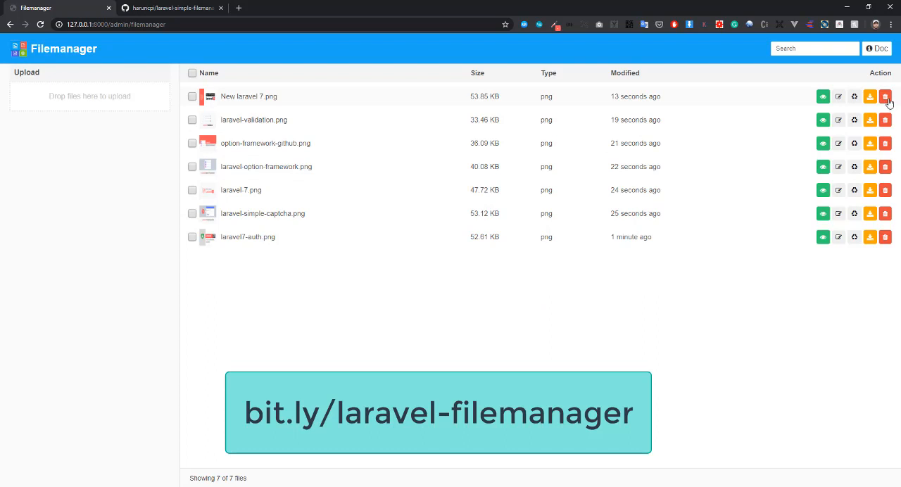
pyautogui.moveTo(538, 143)
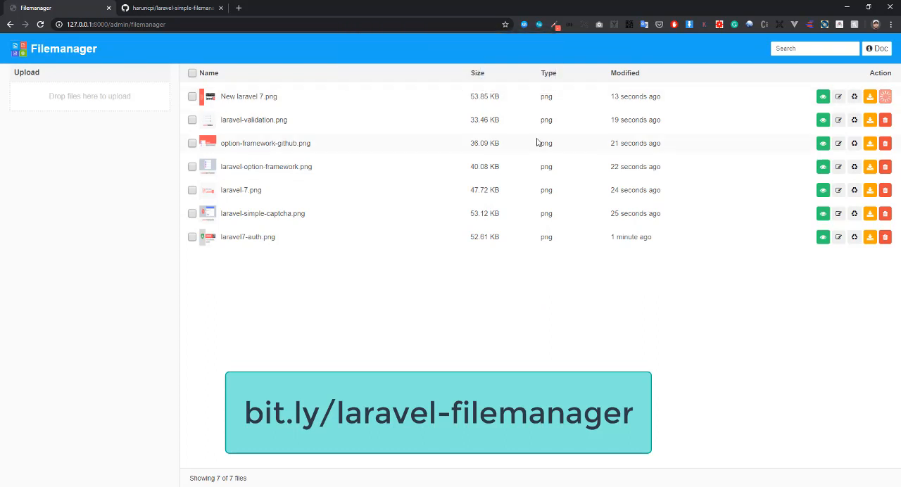
pyautogui.click(886, 96)
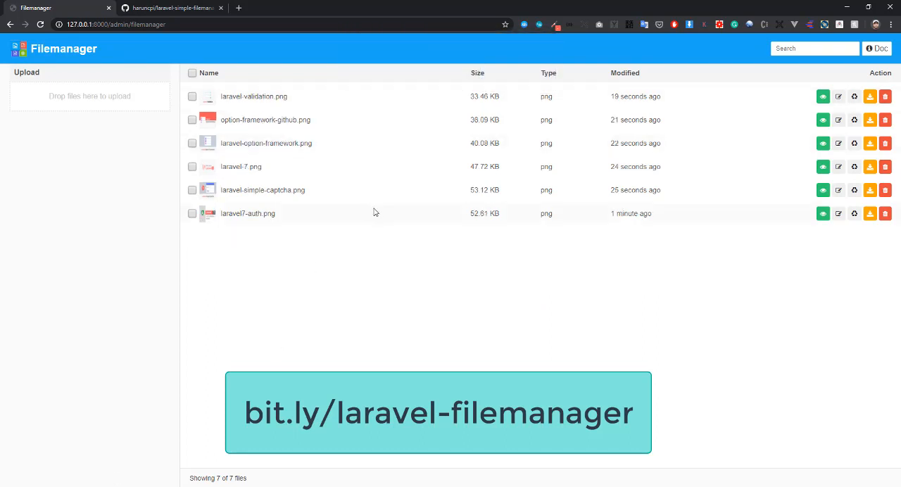
pyautogui.moveTo(355, 273)
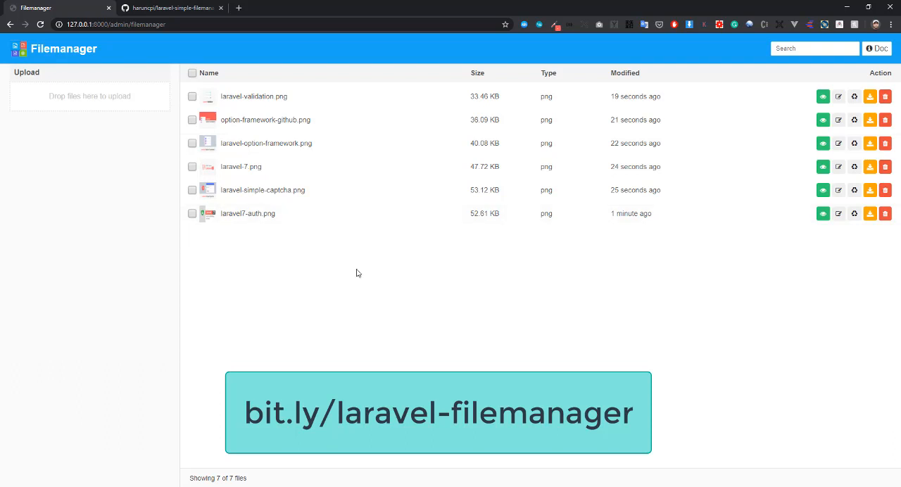